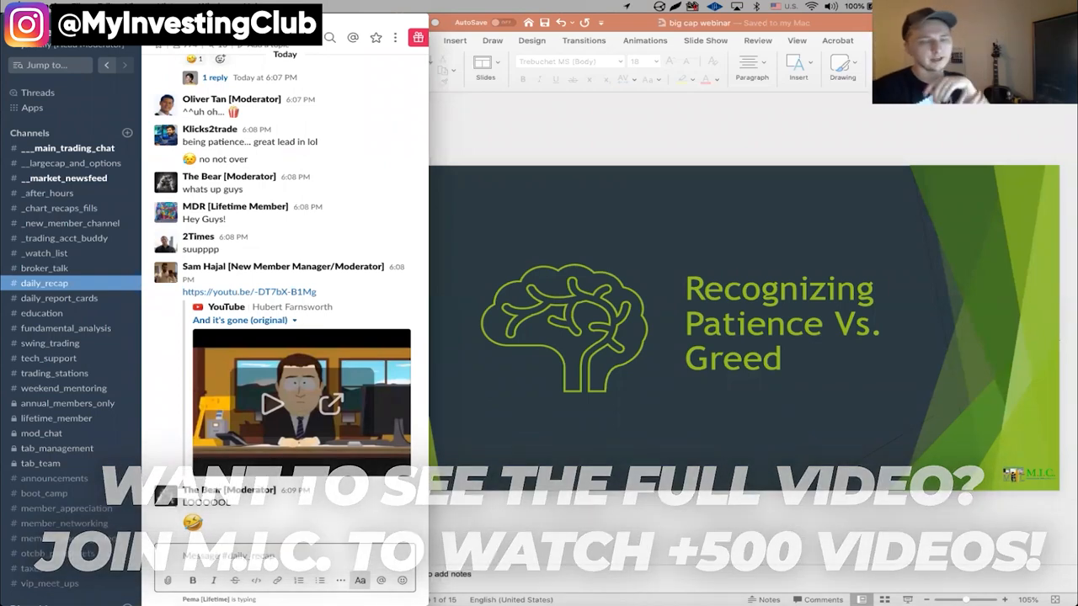
Advance the deck to slide 2, Theory Of Window Dressing
scroll(down, 3)
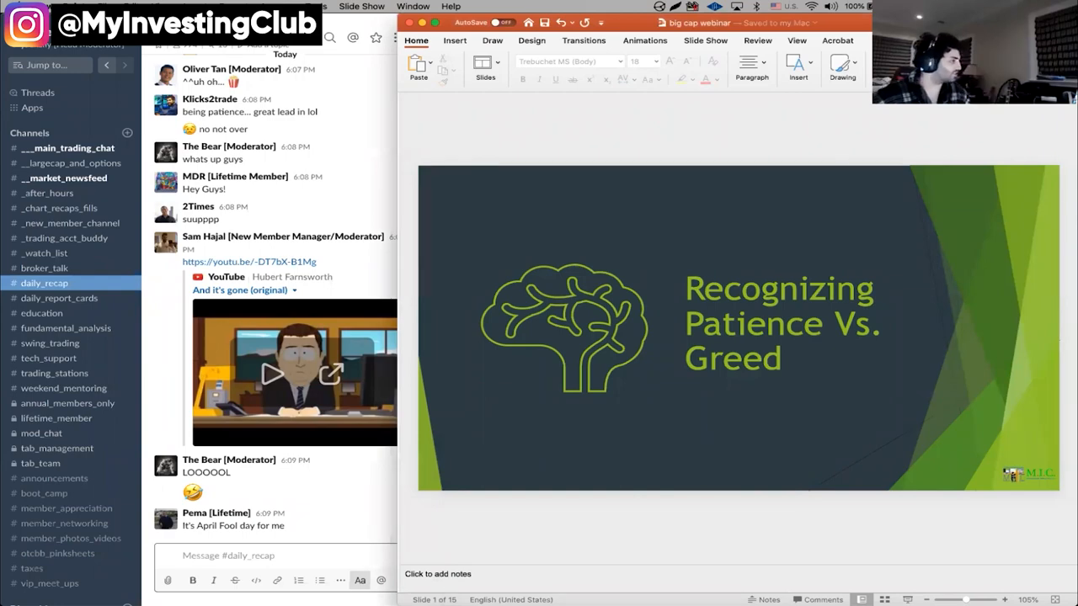
mouse_move(937, 135)
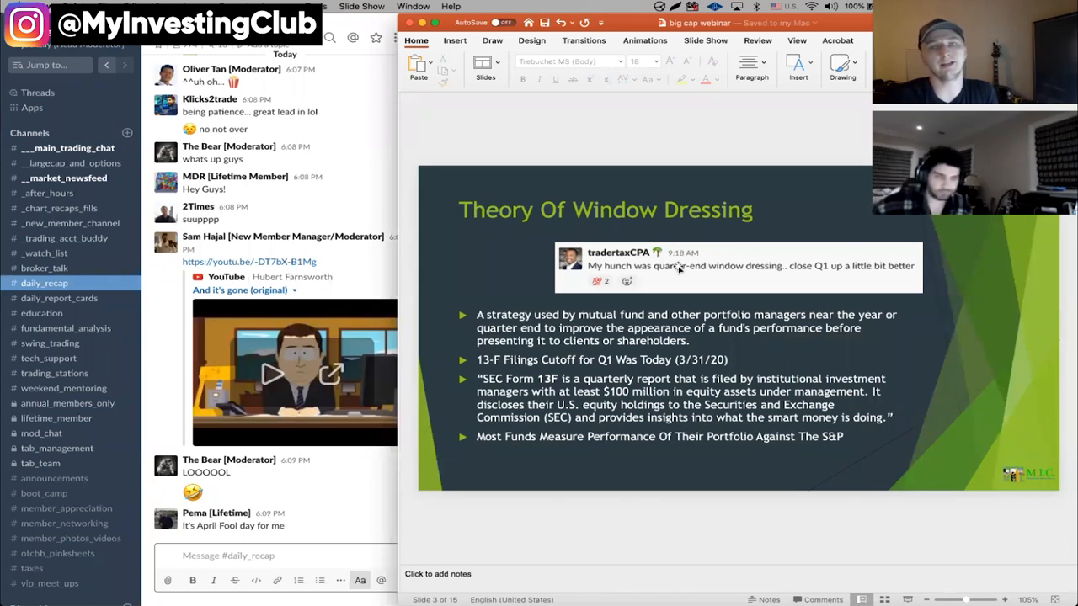
mouse_move(528, 184)
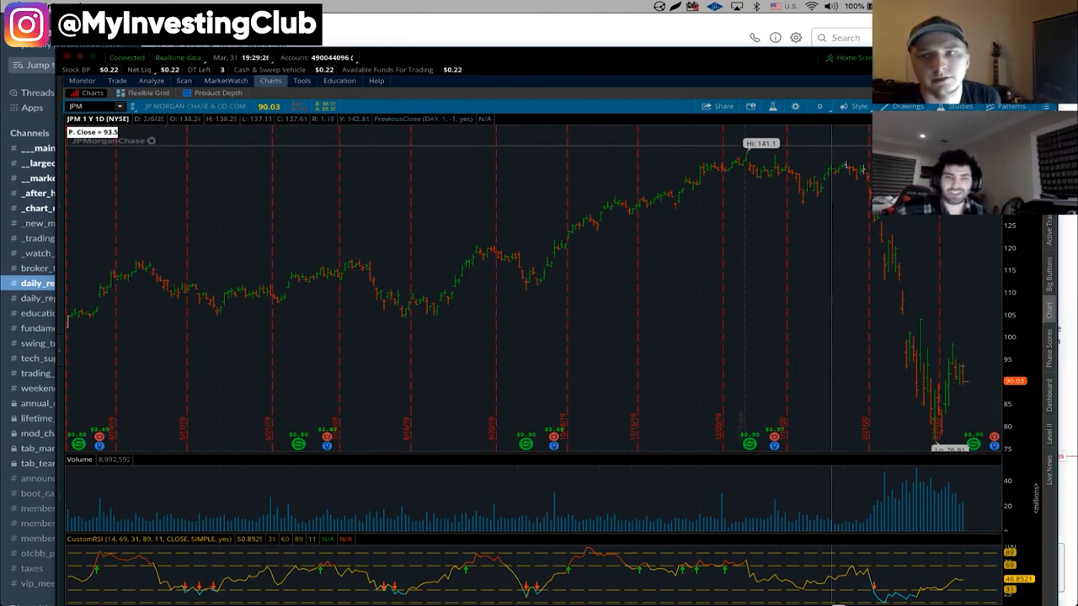
Draw a descending price channel across the recent JPM selloff, then return to Slack
click(899, 106)
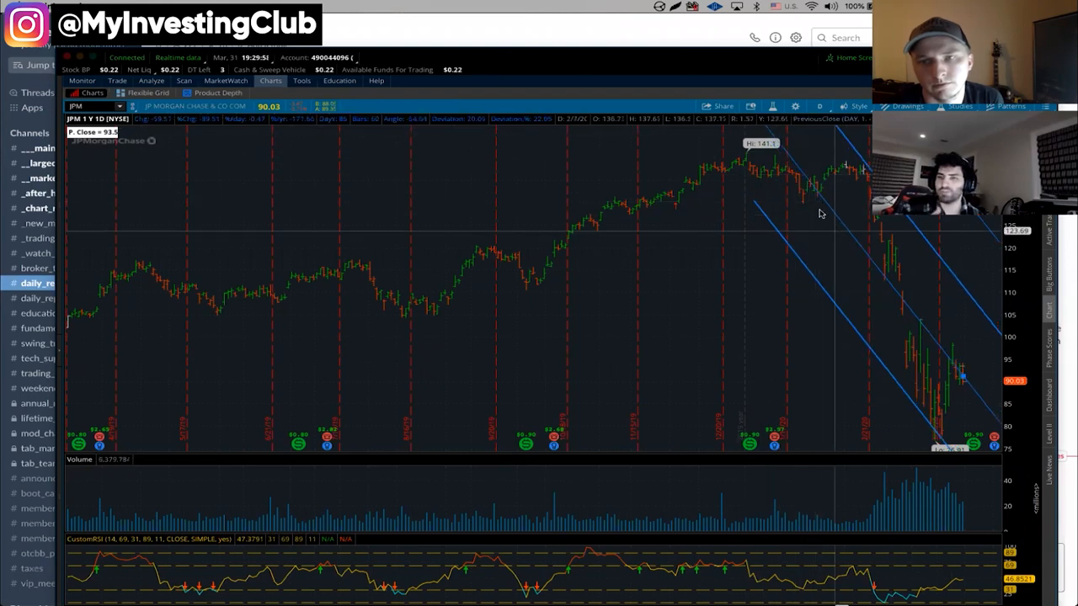
right_click(822, 211)
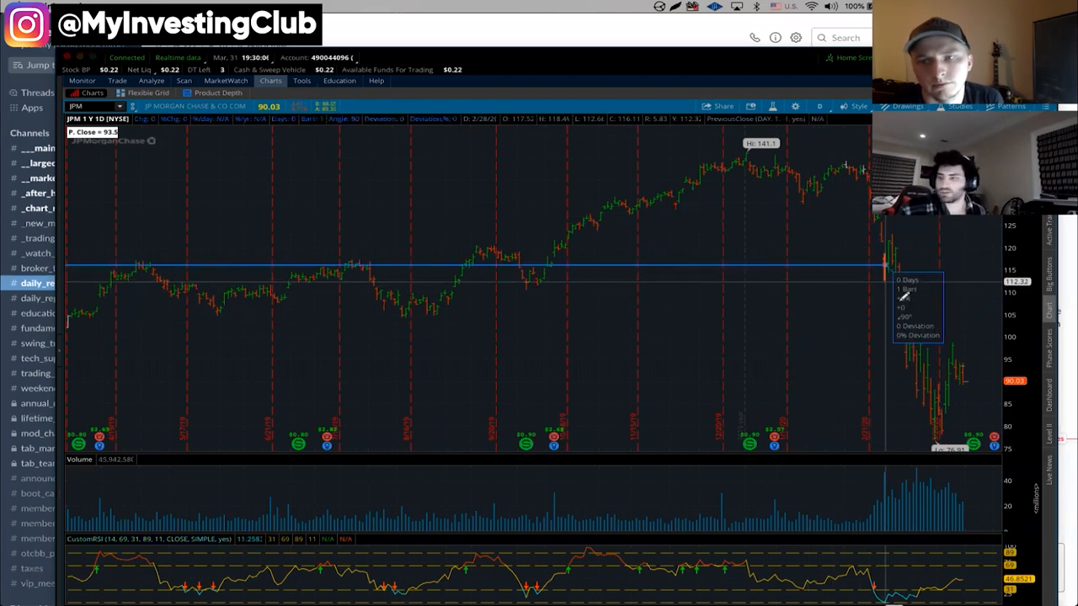
drag(884, 244, 943, 413)
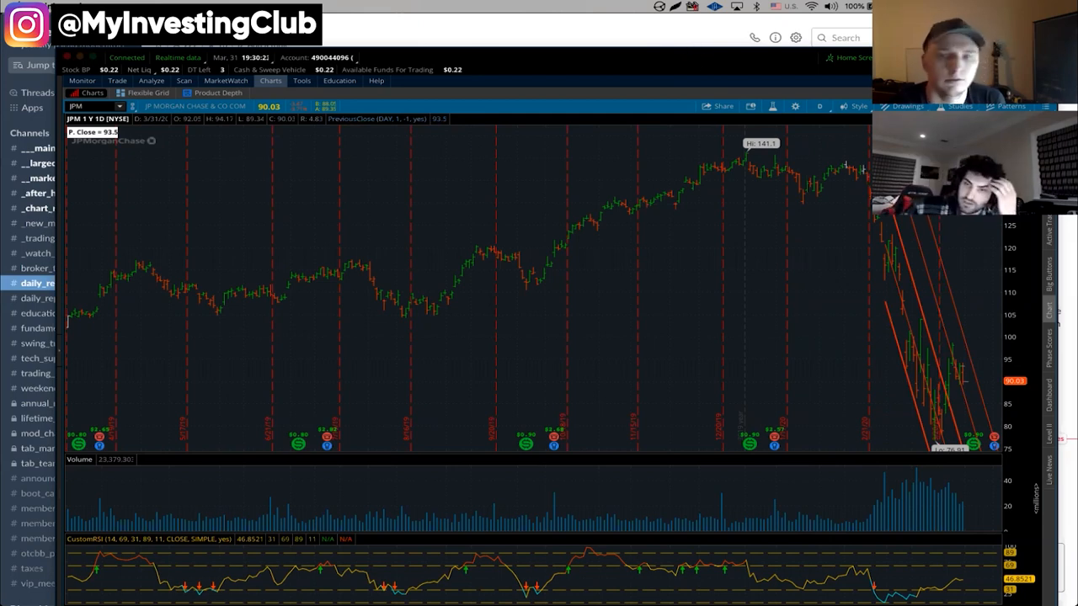
click(34, 283)
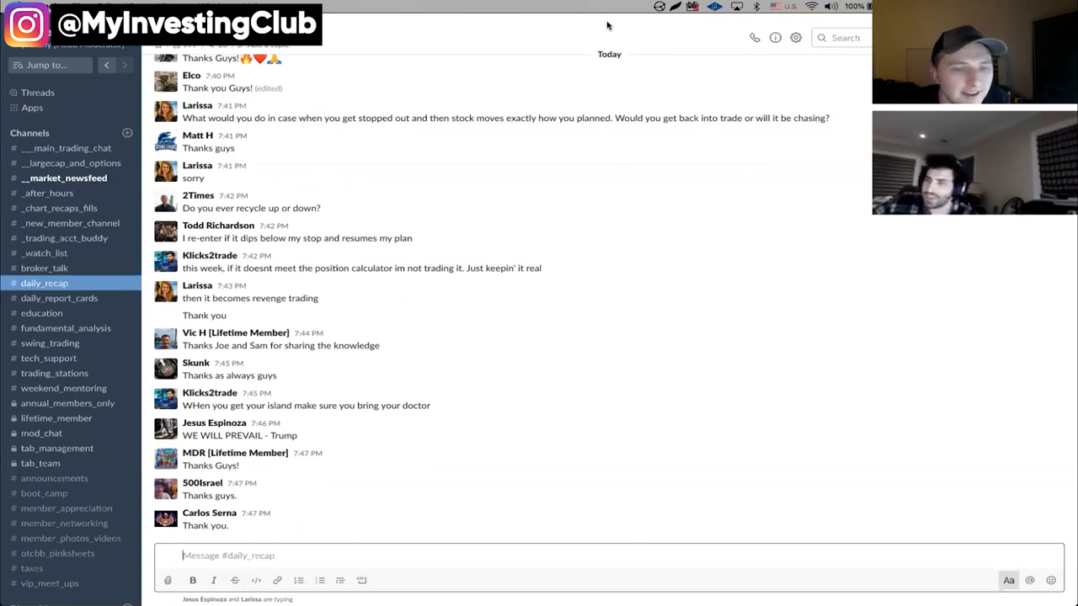
Scroll down the #daily_recap channel to the latest messages
scroll(down, 3)
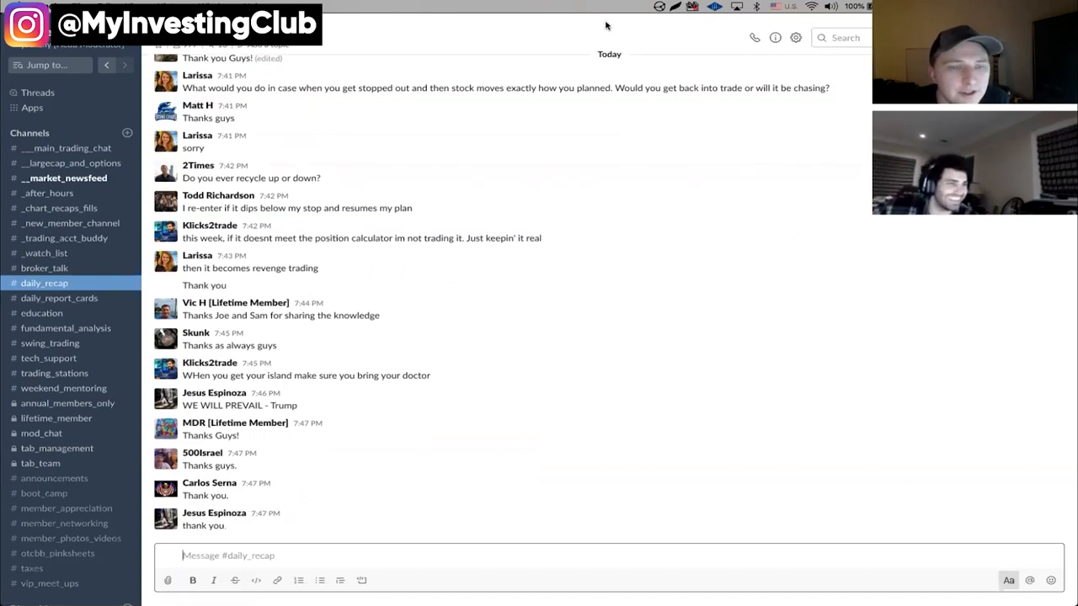